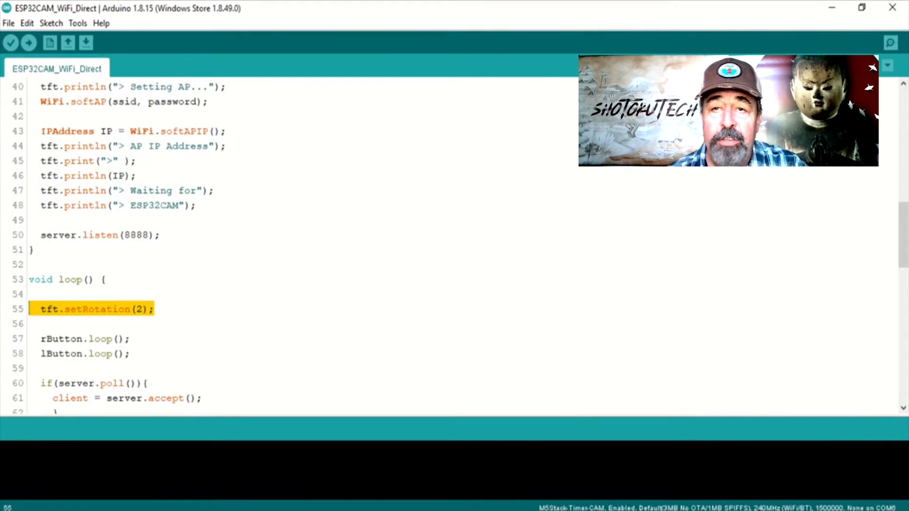
scroll("up", 3)
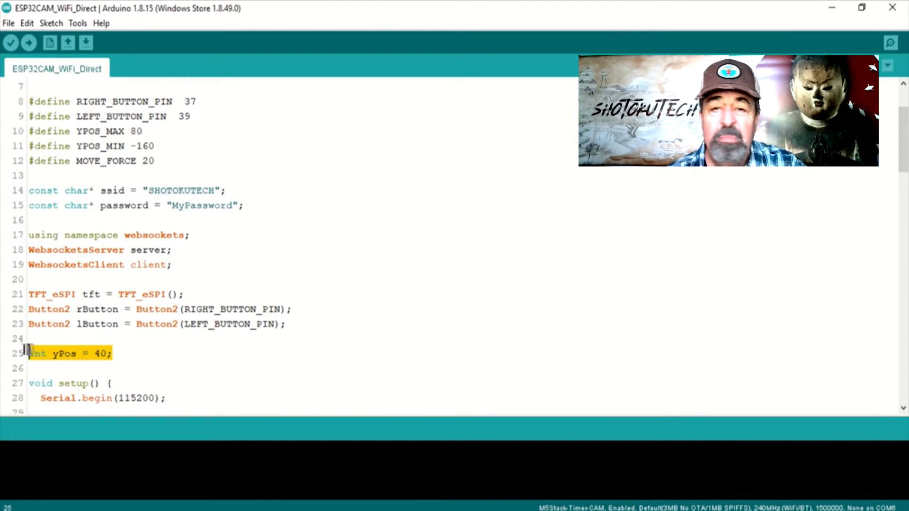
left_click(111, 353)
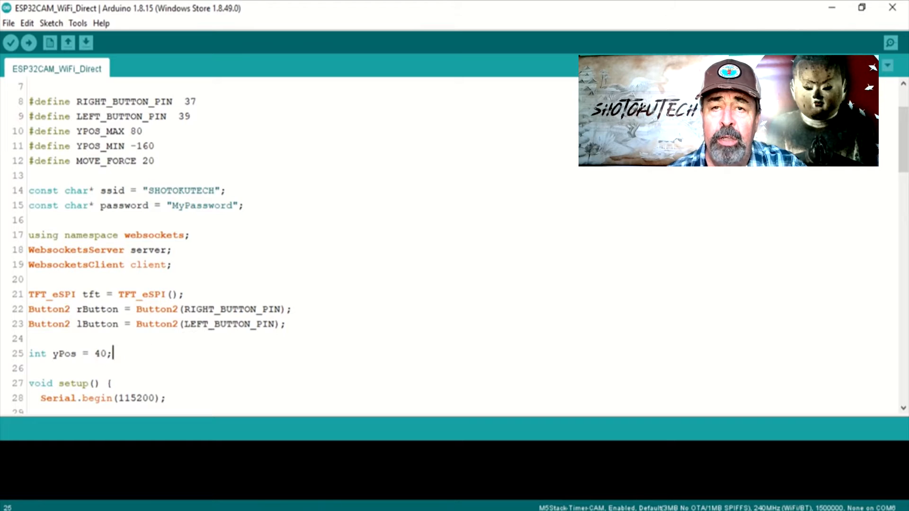
scroll("down", 3)
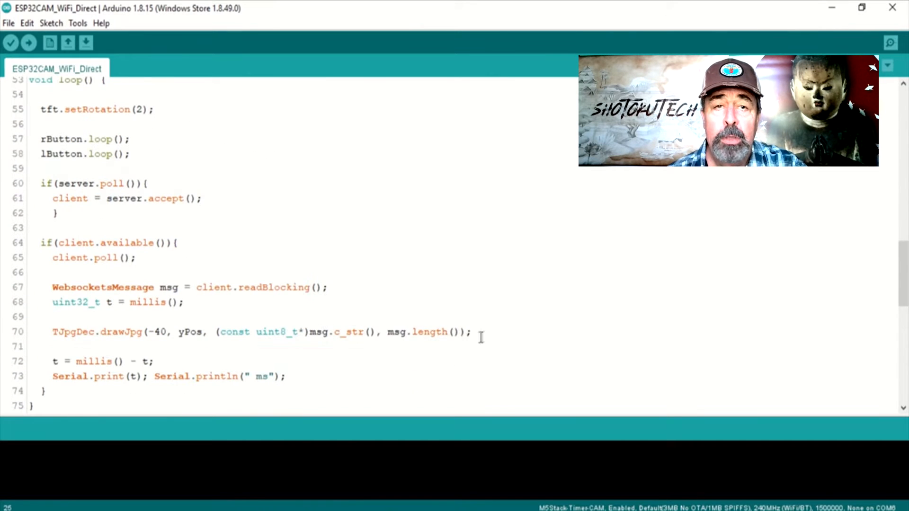